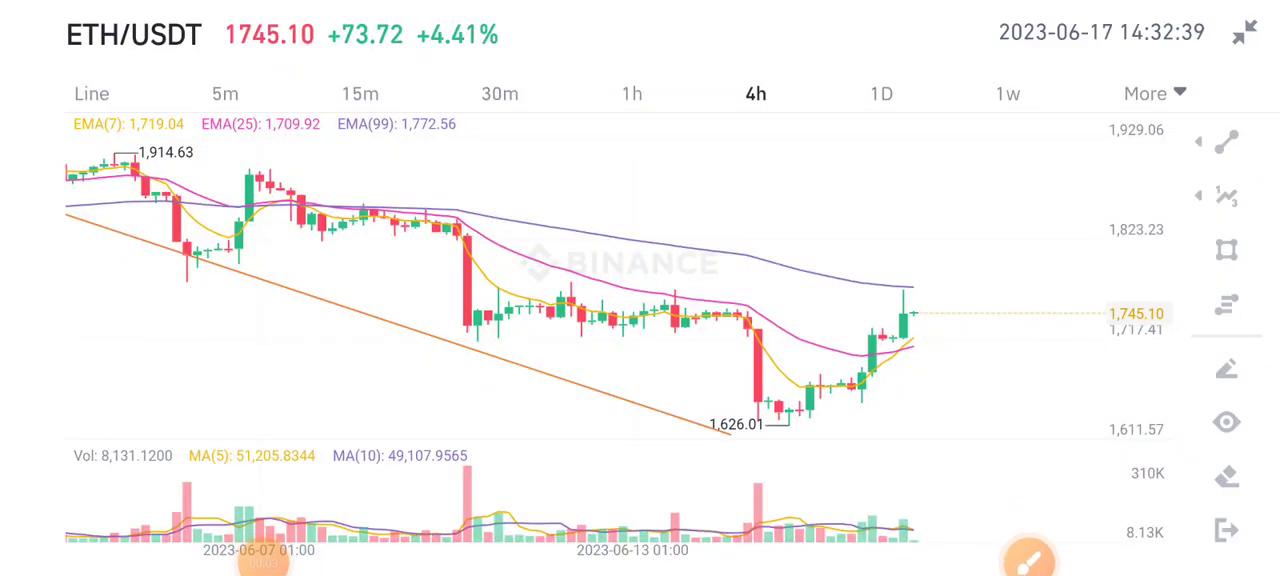
- Draw a green horizontal line anchored at the latest candle's high near 1,745
{"action": "left_click", "coordinate": [1226, 142]}
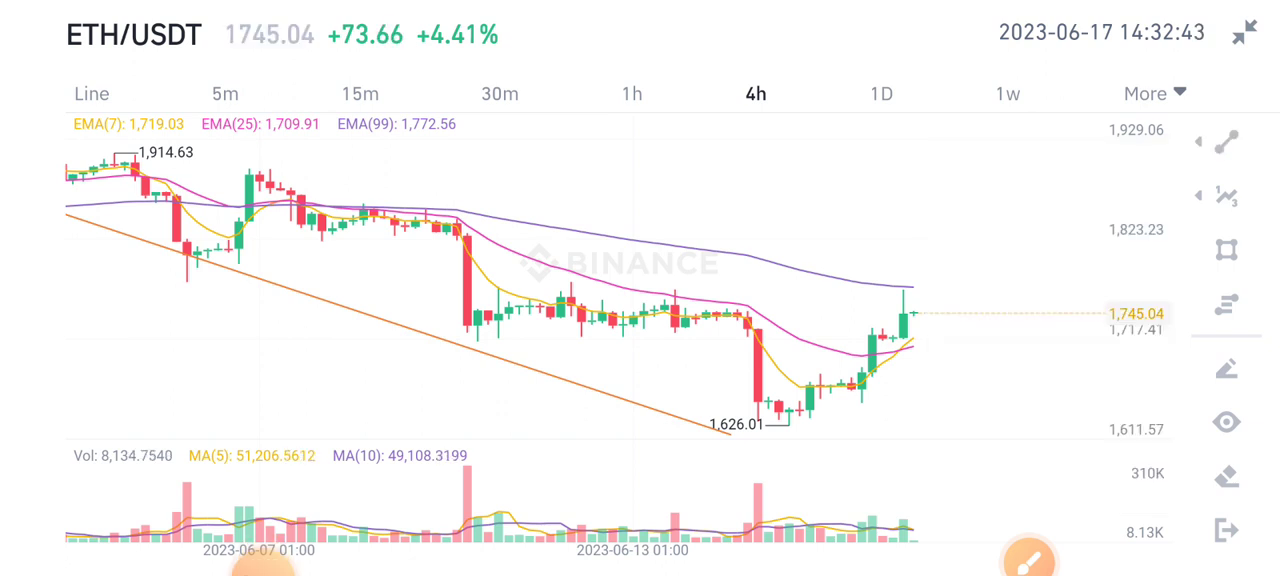
{"action": "left_click", "coordinate": [1226, 140]}
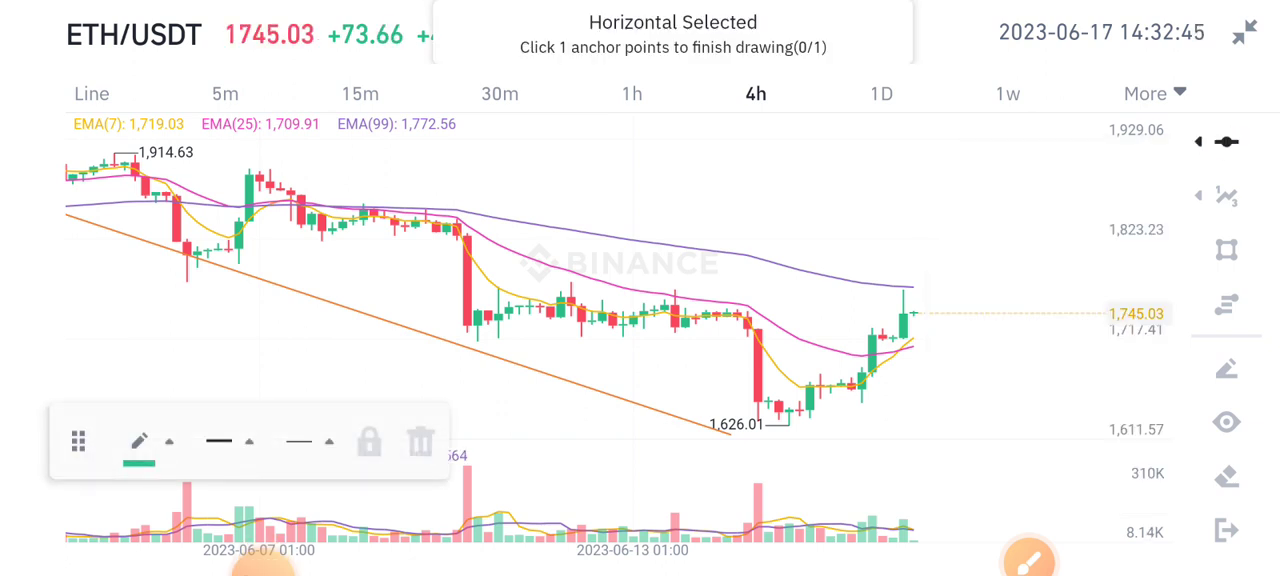
{"action": "left_click", "coordinate": [670, 292]}
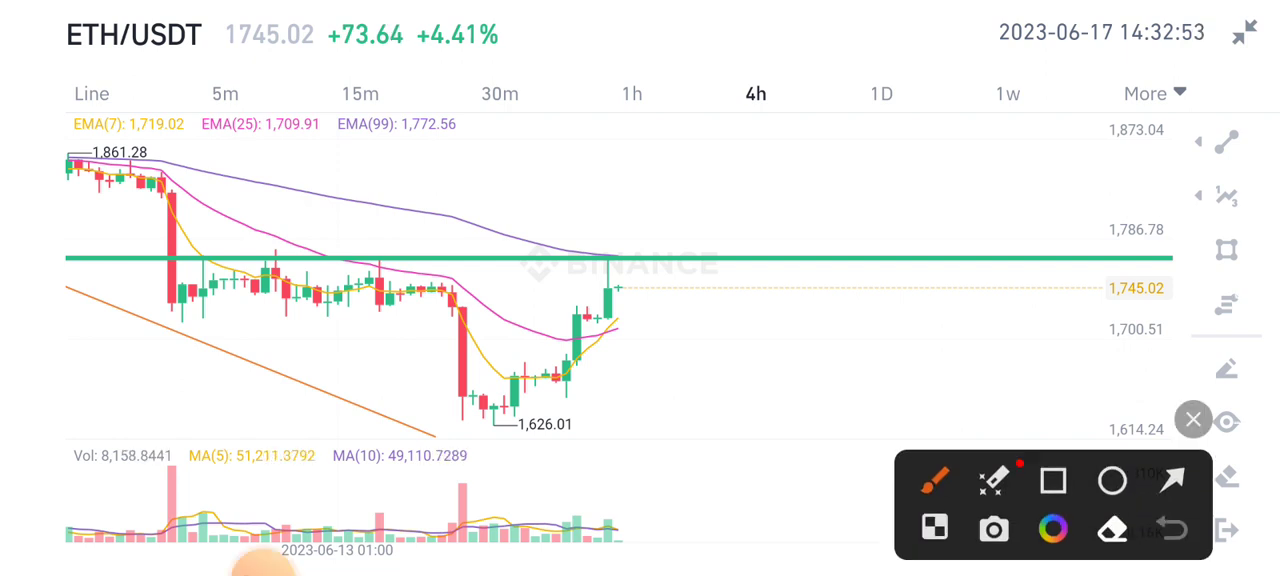
- Circle the latest candle with the fading red pen, then switch to the arrow tool
{"action": "left_click_drag", "start_coordinate": [630, 236], "coordinate": [580, 320]}
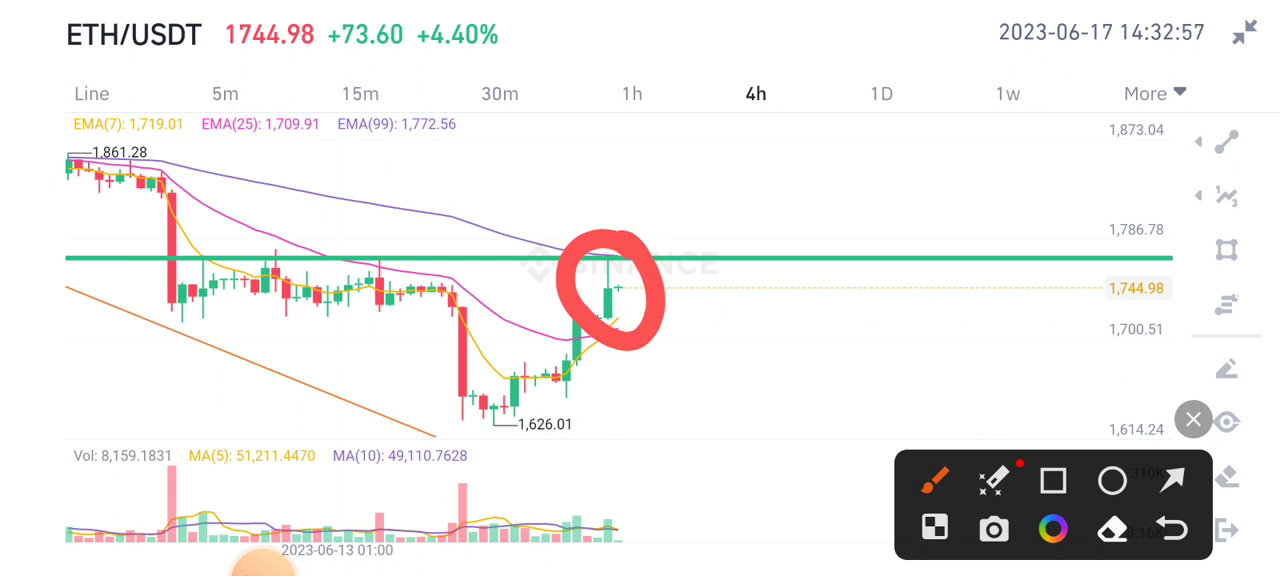
{"action": "left_click", "coordinate": [1192, 420]}
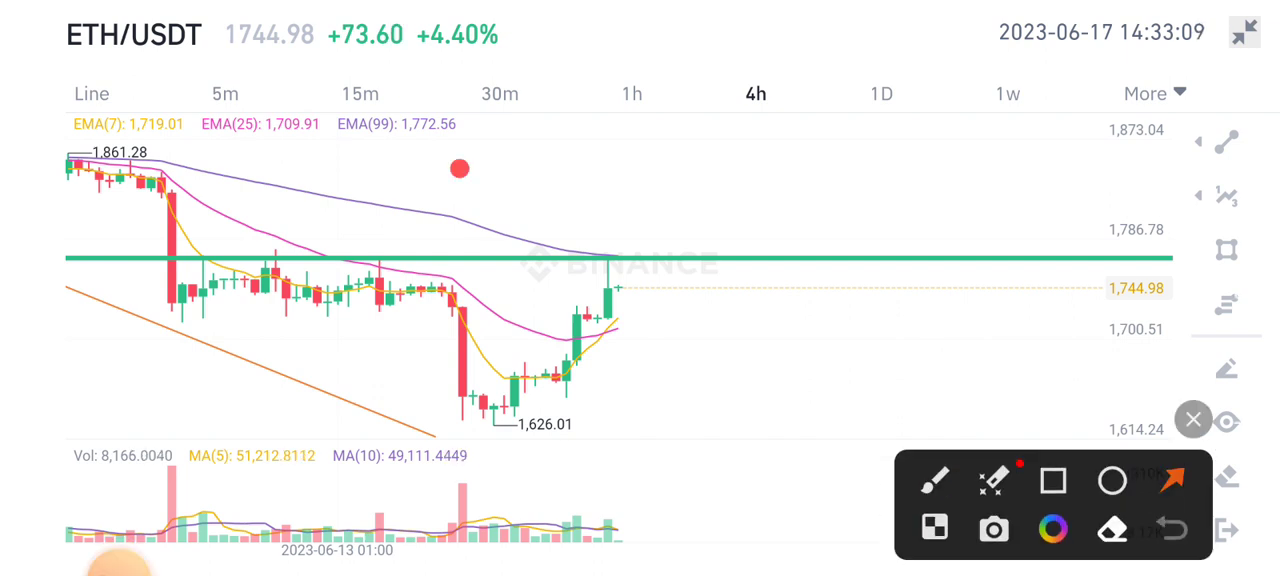
- Draw red arrows at the last price and the +4.40% change, letting them fade
{"action": "left_click_drag", "start_coordinate": [458, 168], "coordinate": [452, 40]}
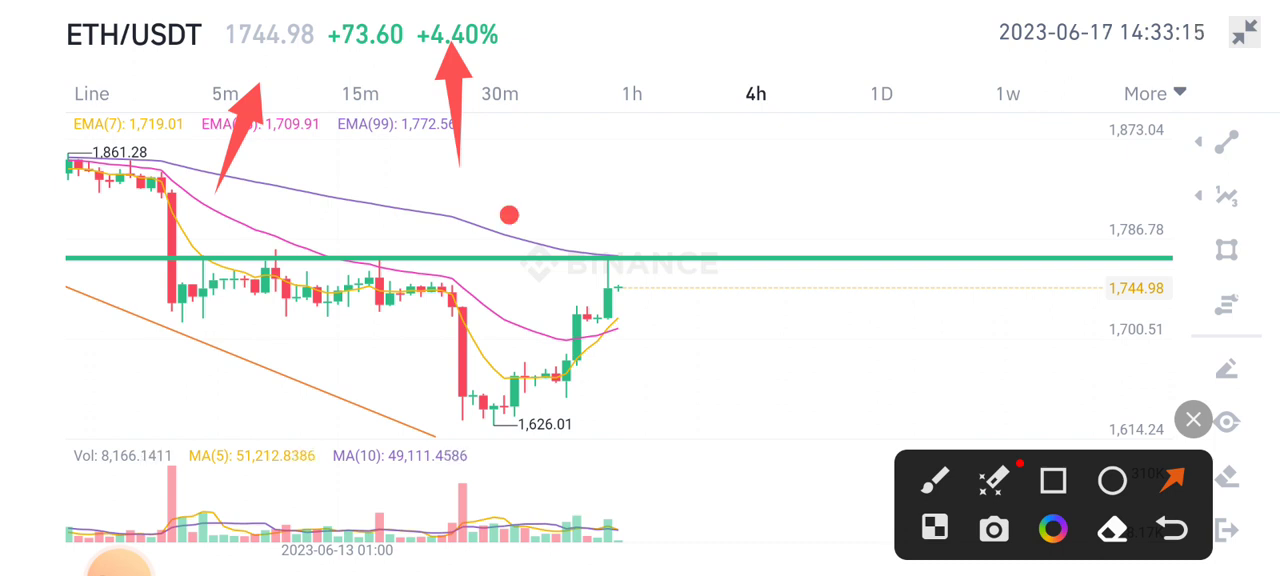
{"action": "left_click_drag", "start_coordinate": [508, 214], "coordinate": [580, 290]}
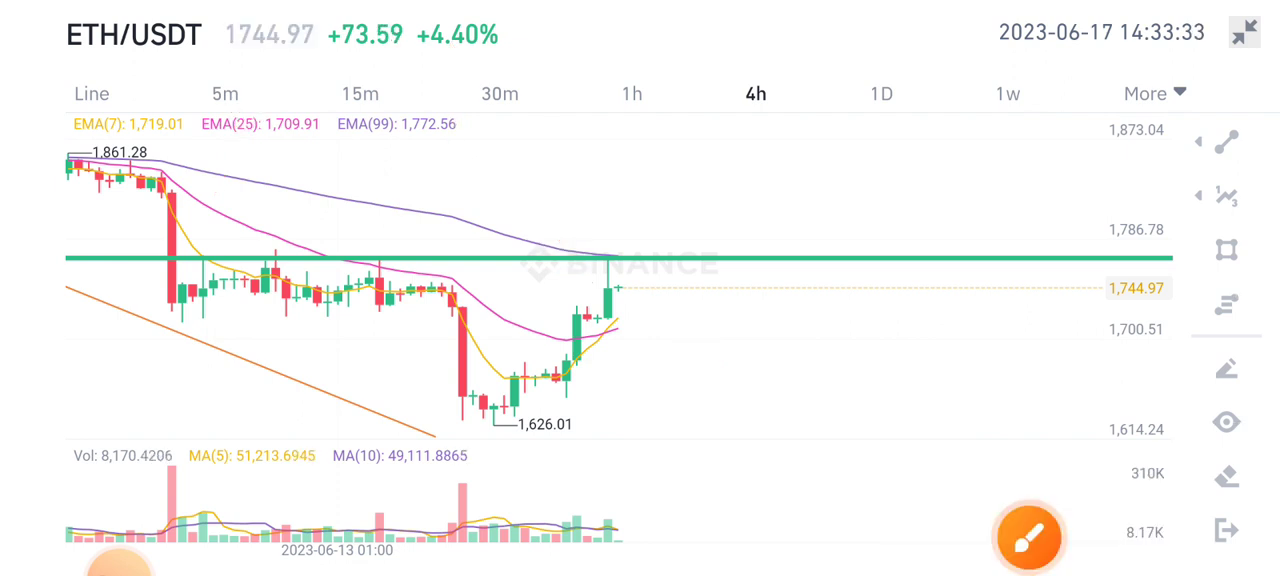
{"action": "left_click", "coordinate": [1028, 536]}
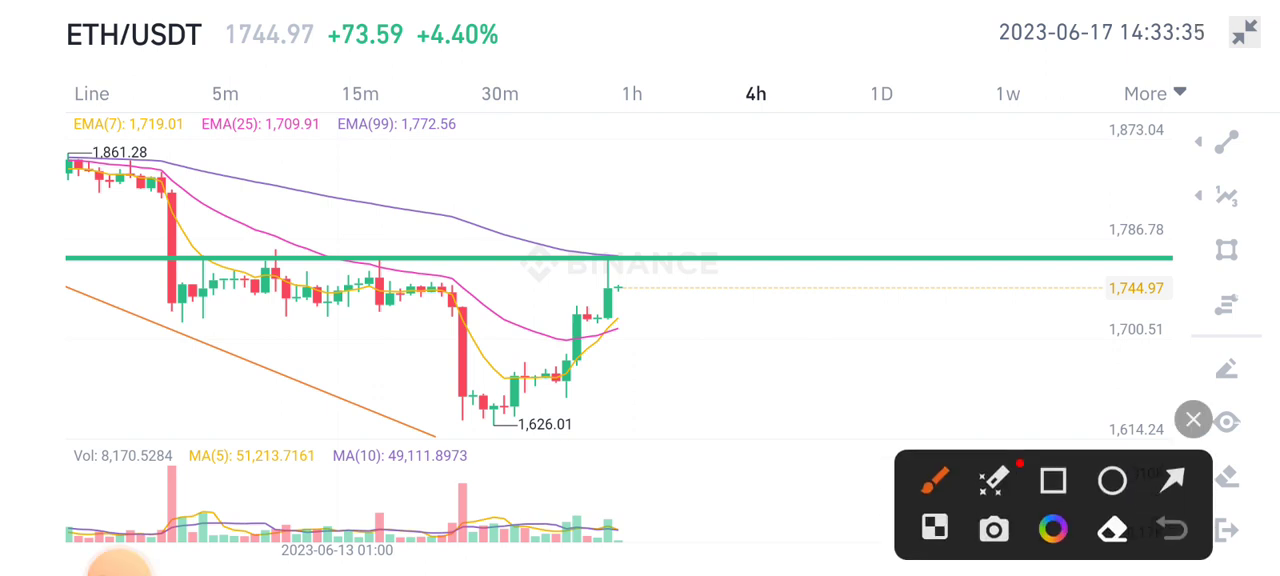